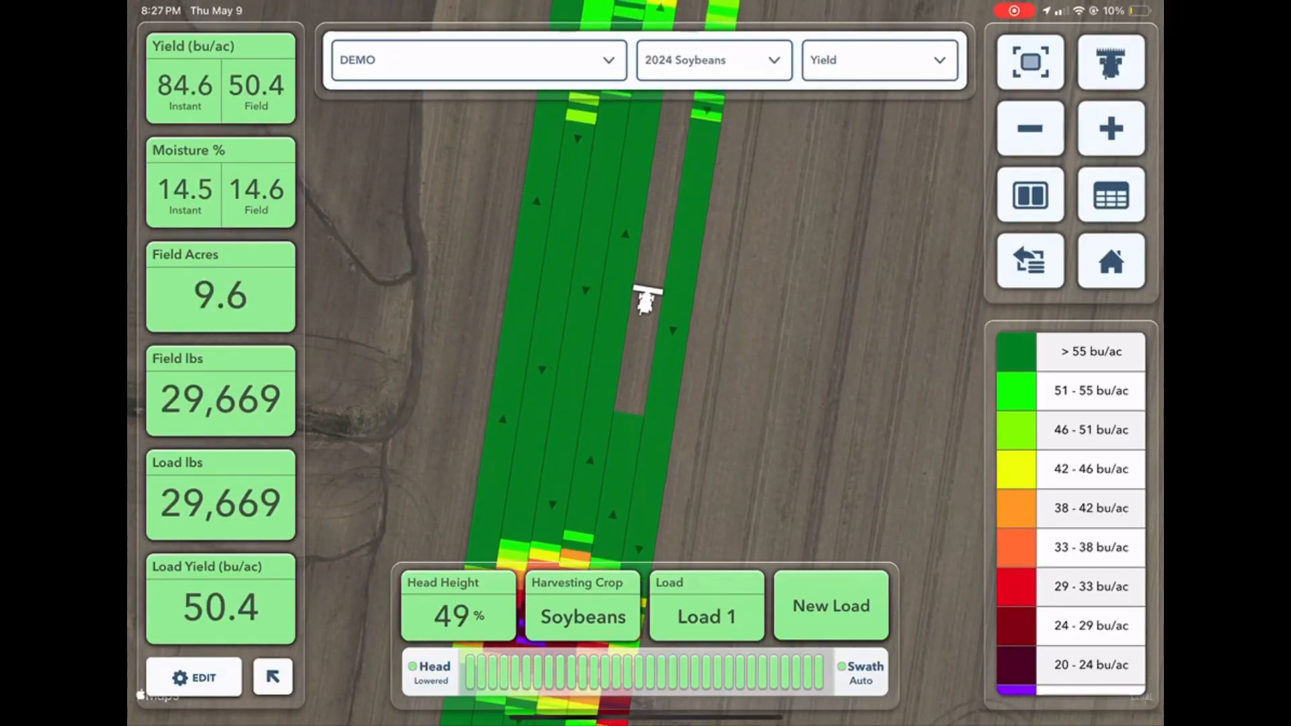
Step: Show the soybean yield map as two side-by-side Yield panes
left_click(1029, 195)
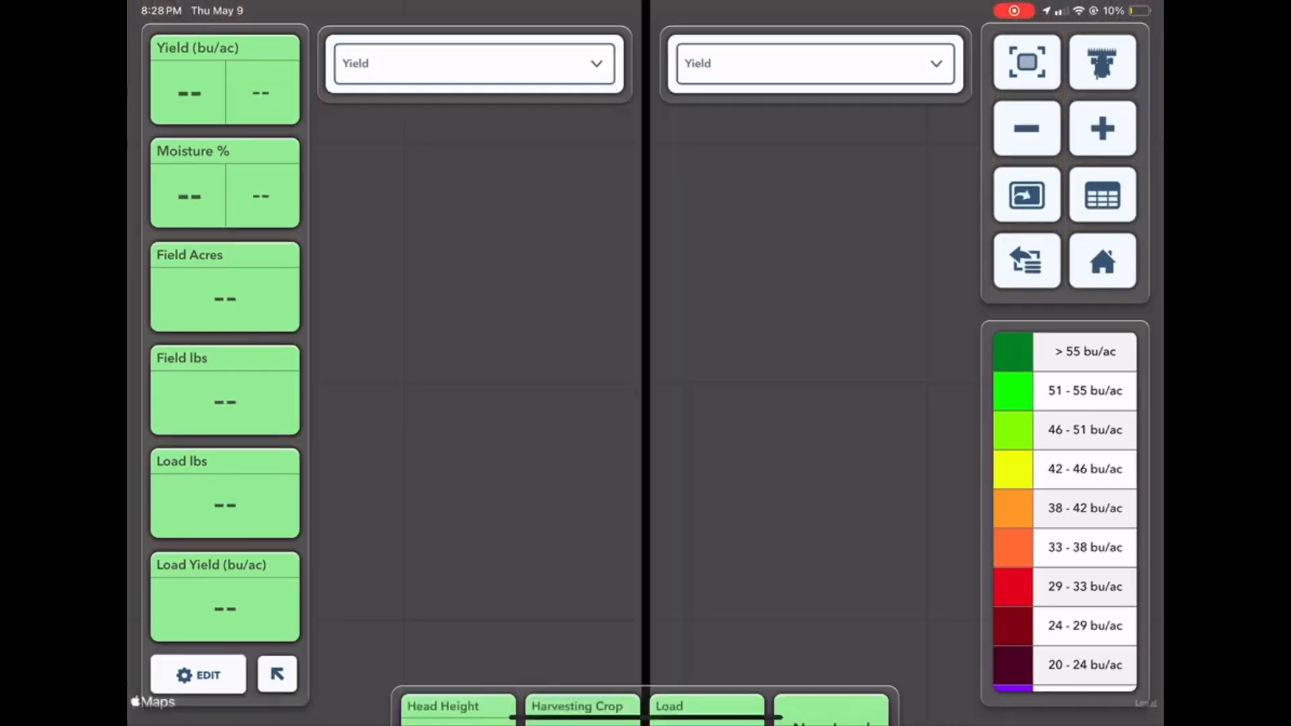
left_click(814, 63)
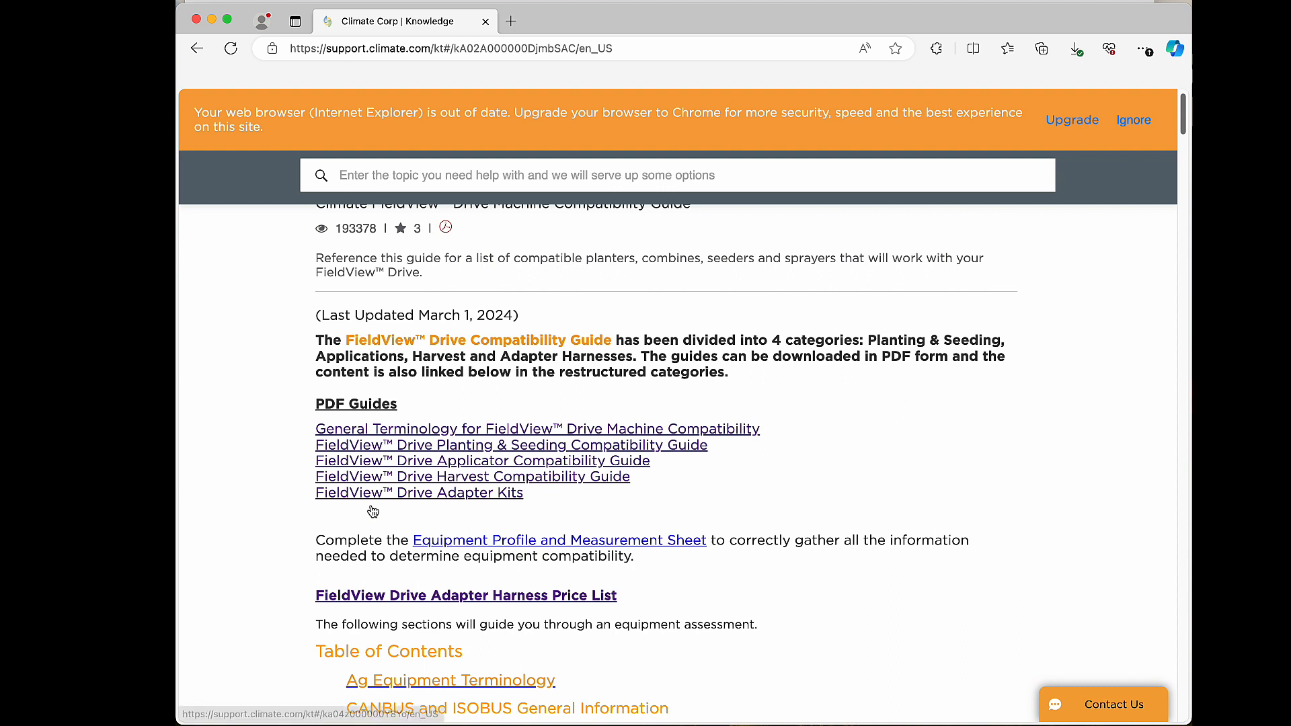
Step: Open the Drive Harvest Compatibility Guide article and its April 2024 PDF guide in a new tab
left_click(473, 476)
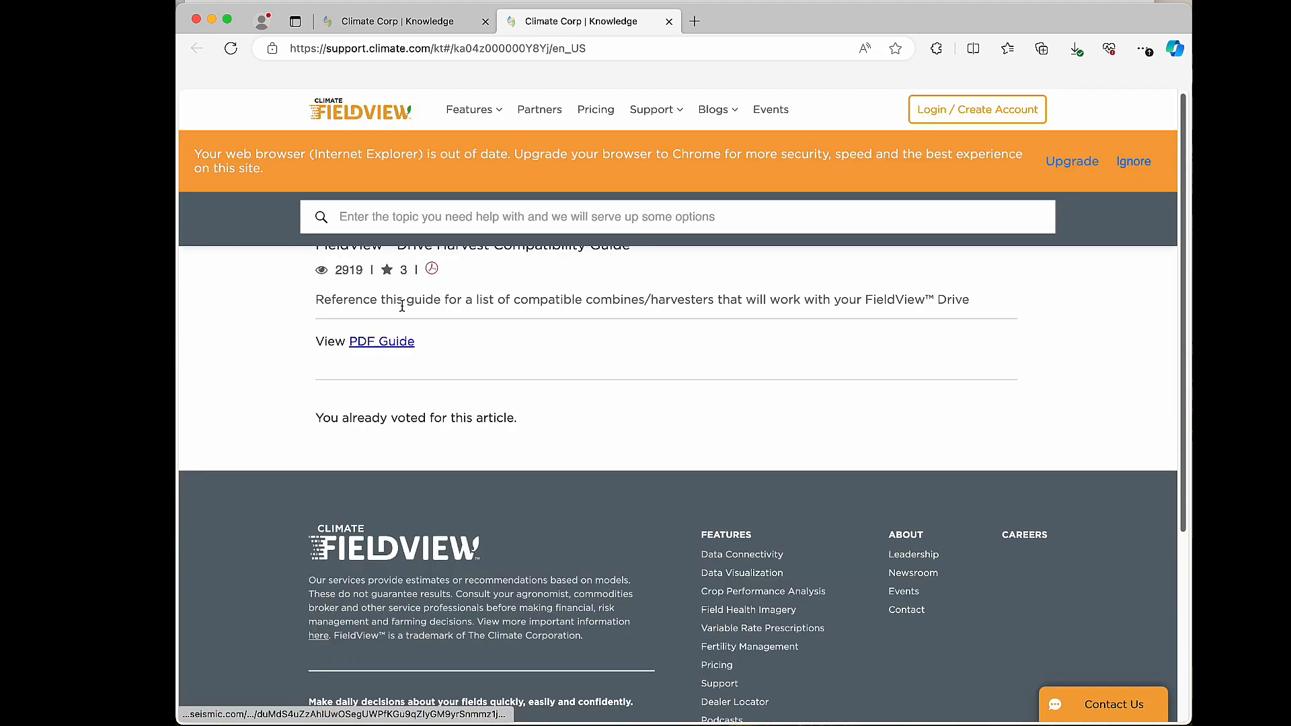
left_click(381, 341)
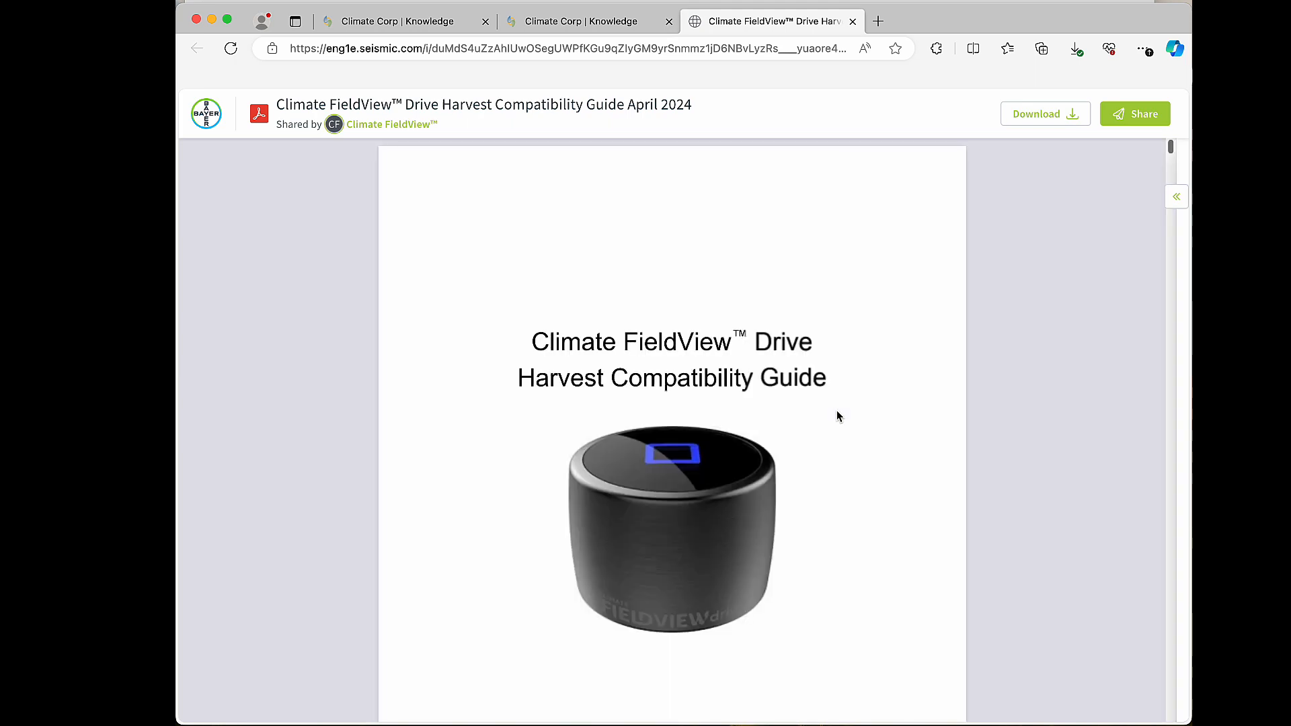
Step: Scroll the harvest guide past the table of contents to the AGCO Fendt IDEAL Combines page 6
scroll("down", 3)
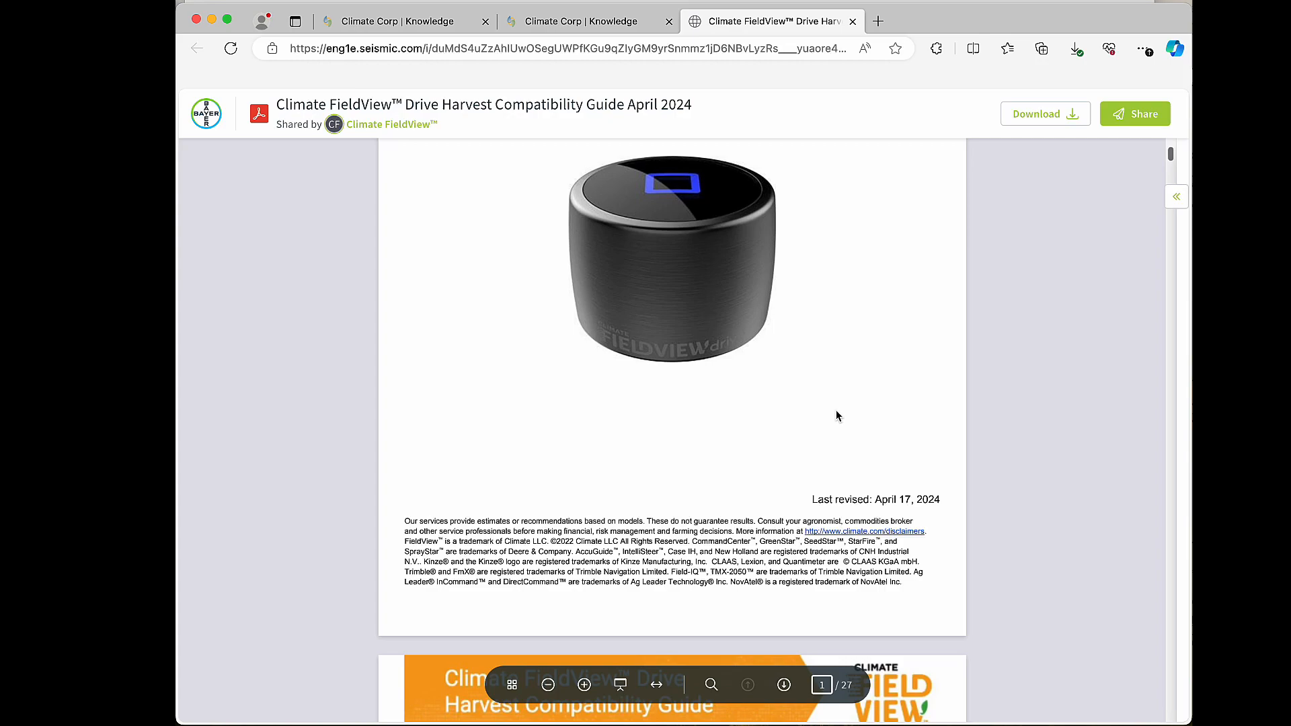
scroll("down", 3)
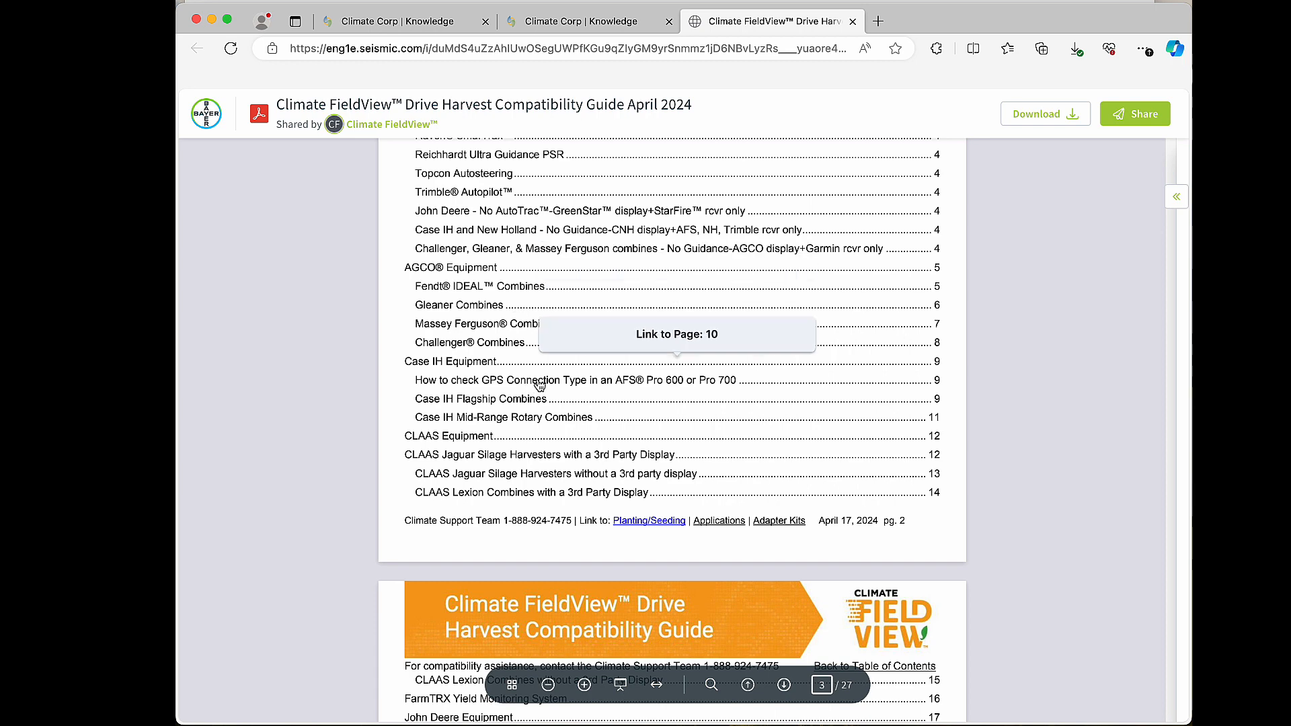
mouse_move(507, 285)
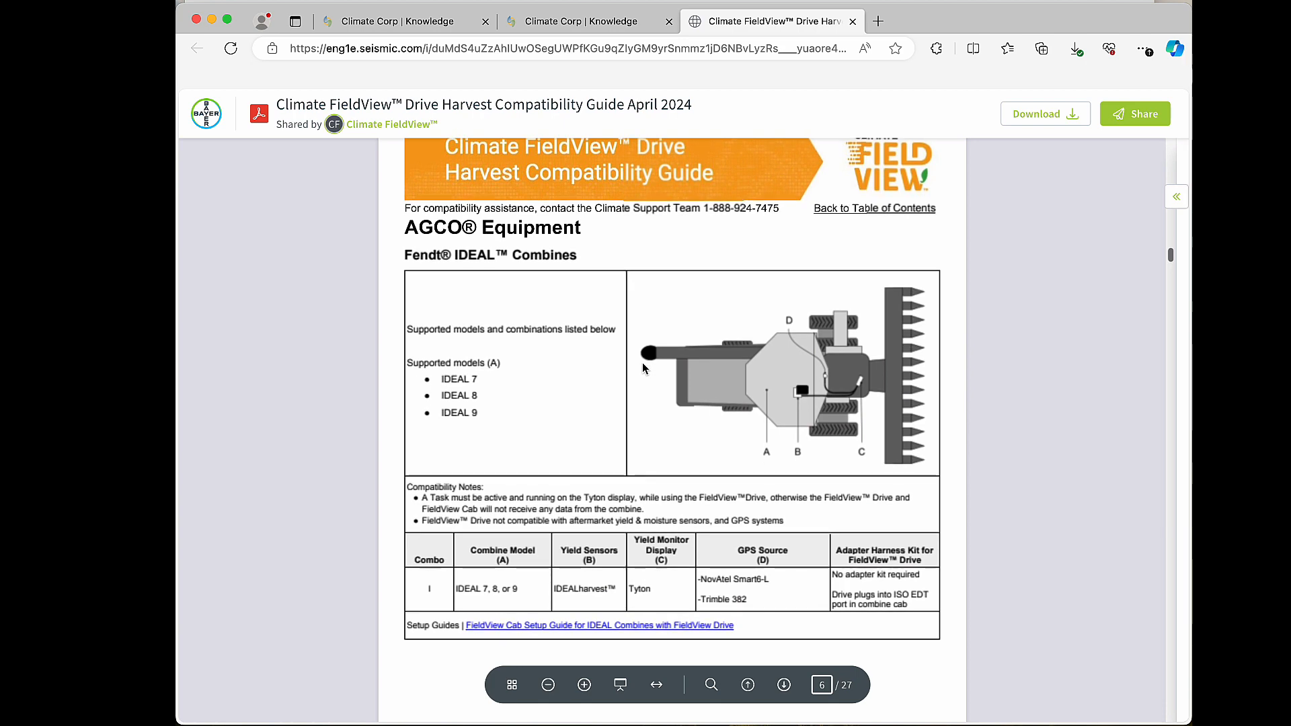
scroll("down", 3)
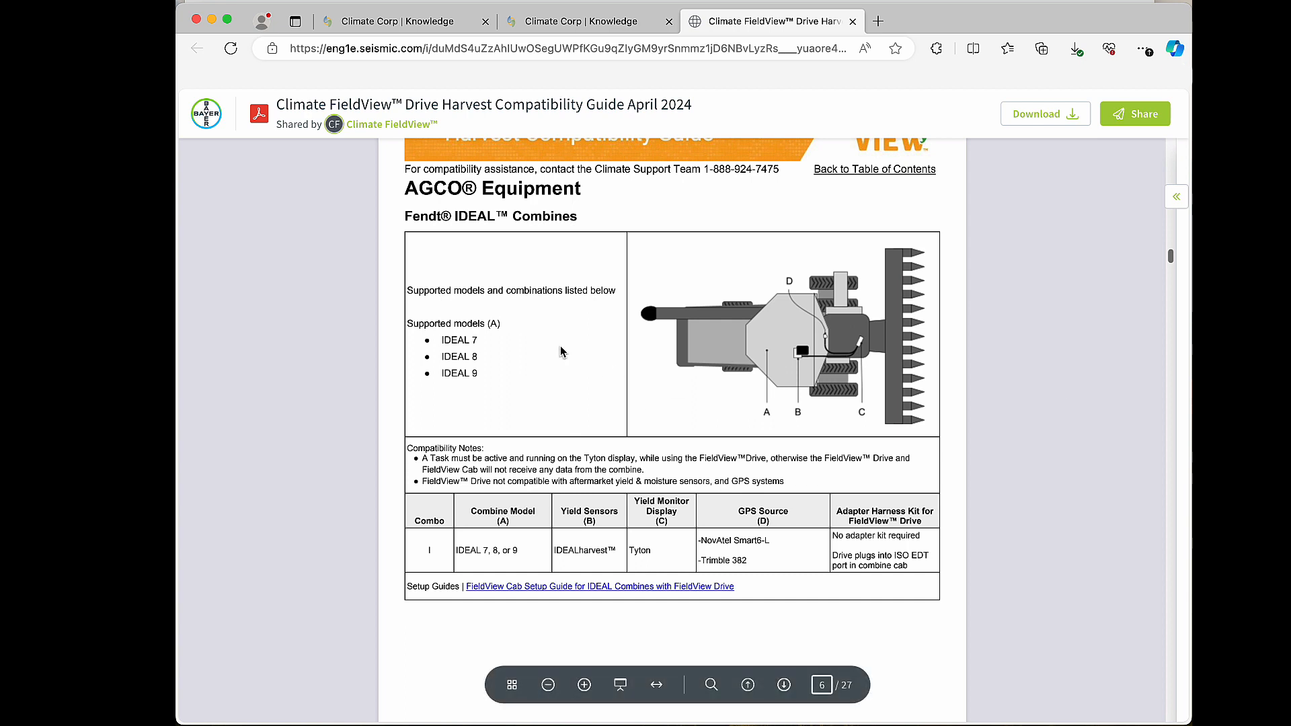
mouse_move(1031, 507)
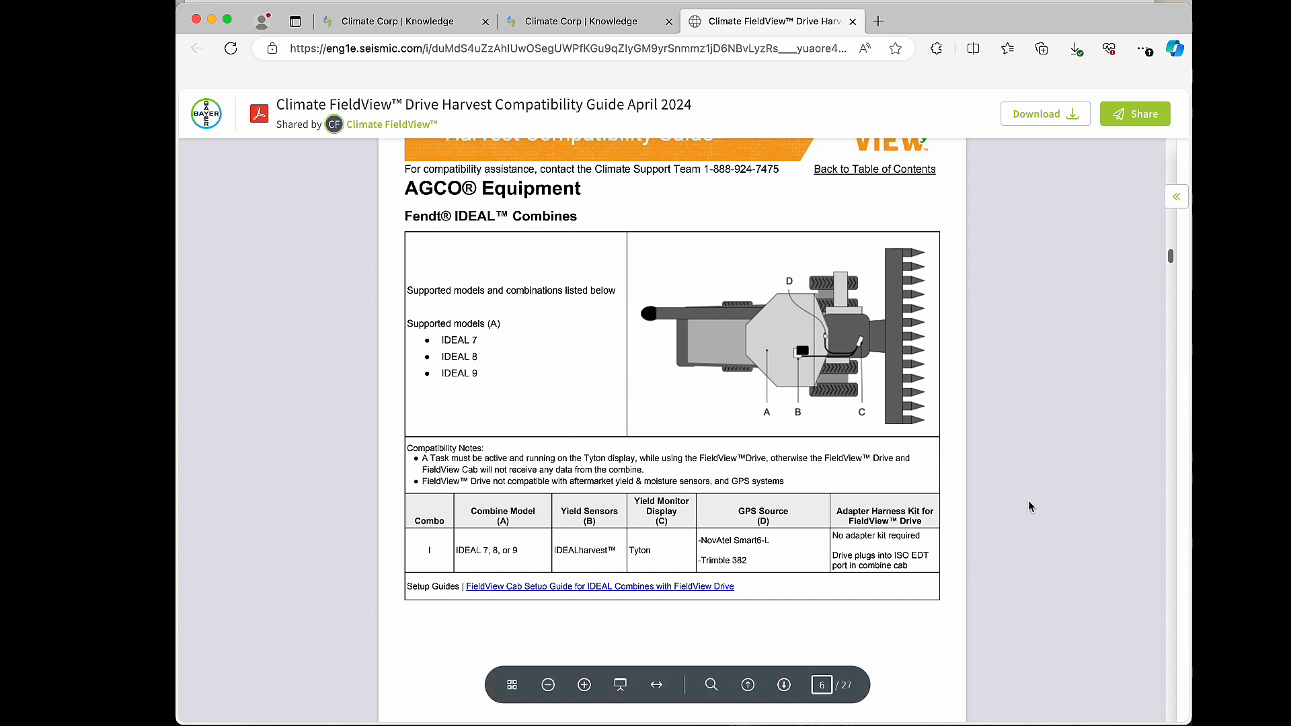
mouse_move(1148, 491)
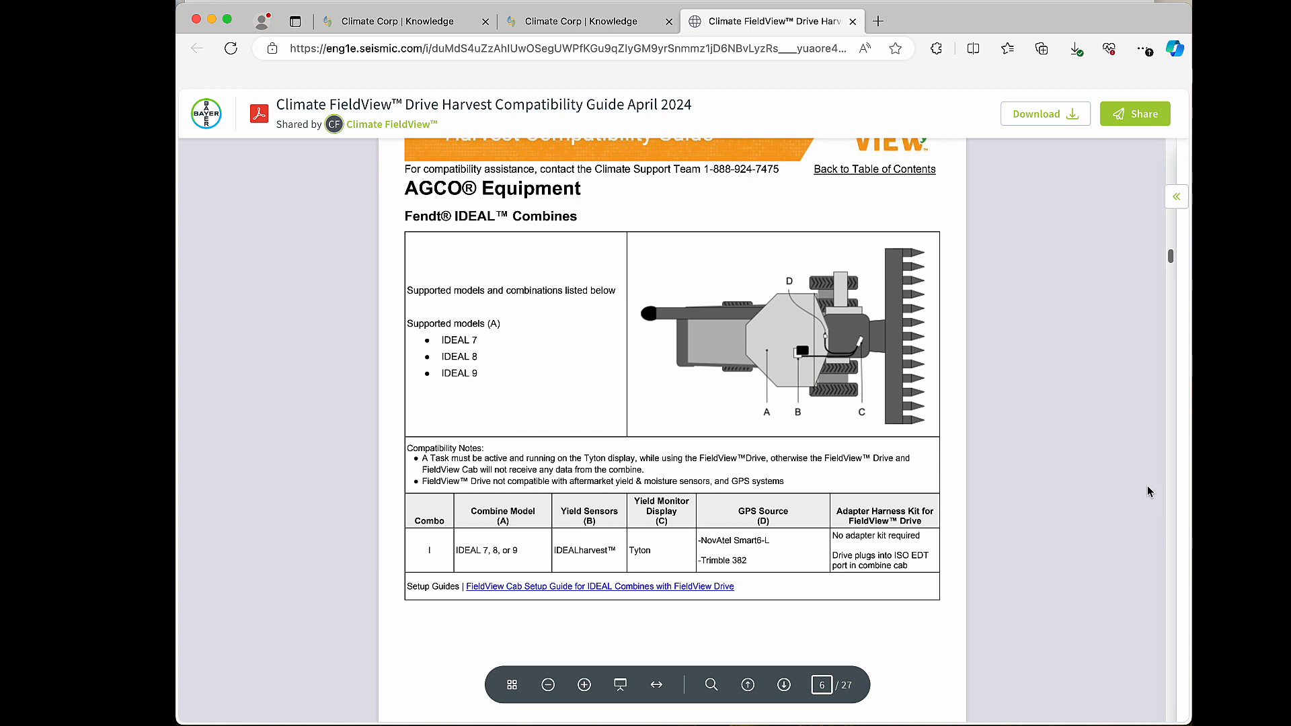